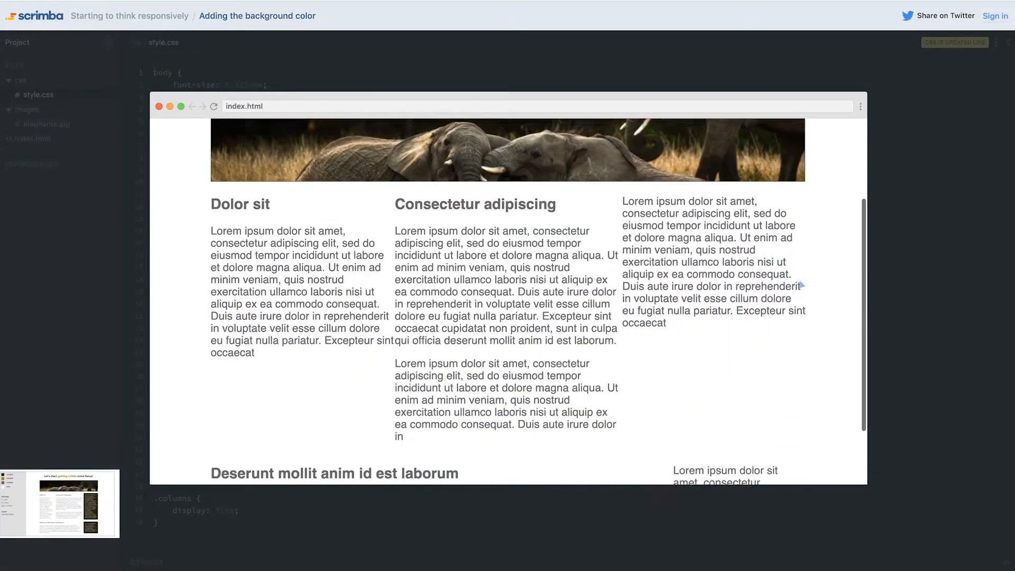
Close the page preview and switch from style.css to index.html
{"action": "scroll", "scroll_direction": "down", "scroll_amount": 3}
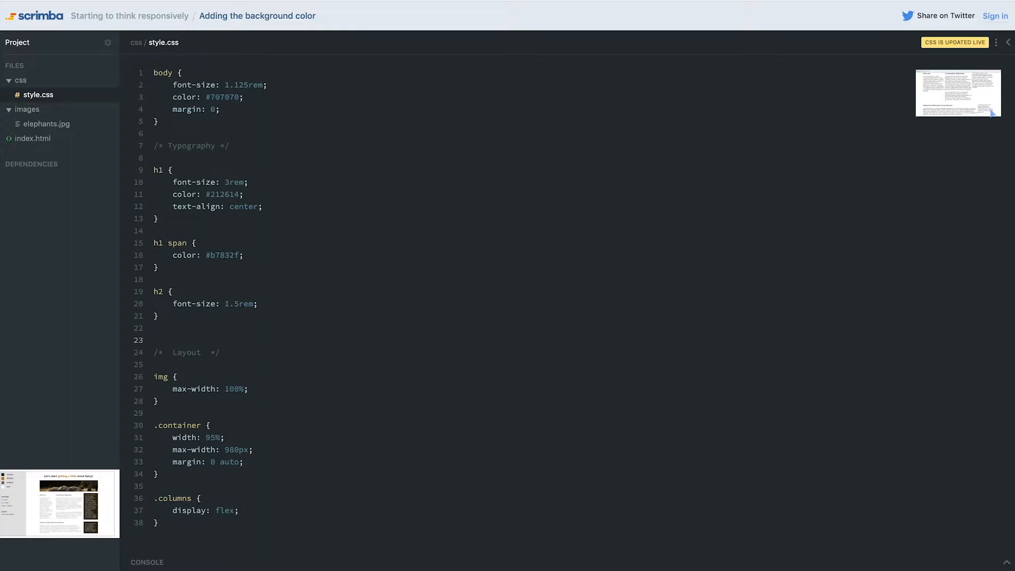
{"action": "left_click", "coordinate": [153, 341]}
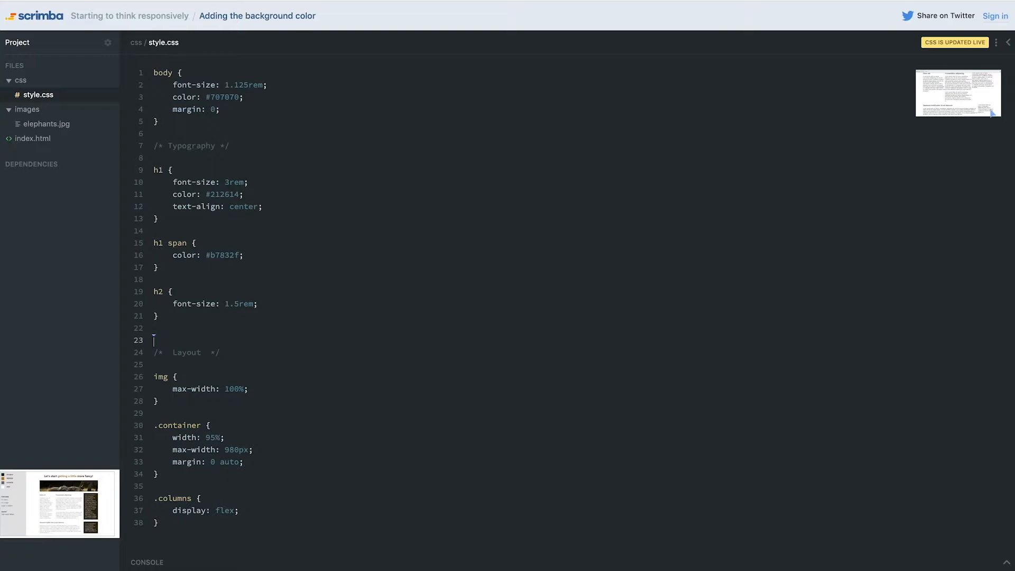
{"action": "mouse_move", "coordinate": [557, 338]}
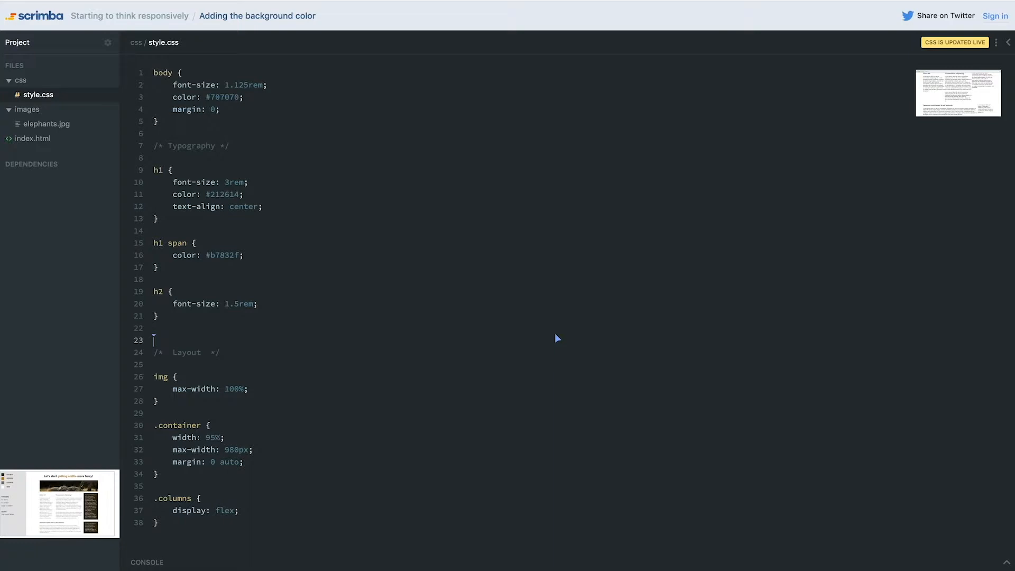
{"action": "left_click", "coordinate": [33, 138]}
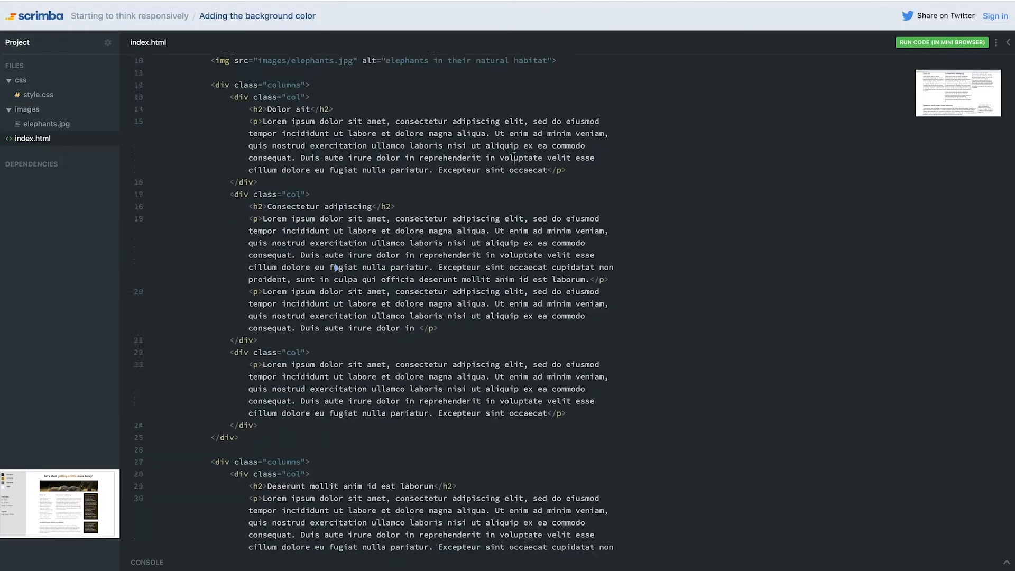
Append the col-bg class after col on the third and final column divs
{"action": "scroll", "scroll_direction": "down", "scroll_amount": 3}
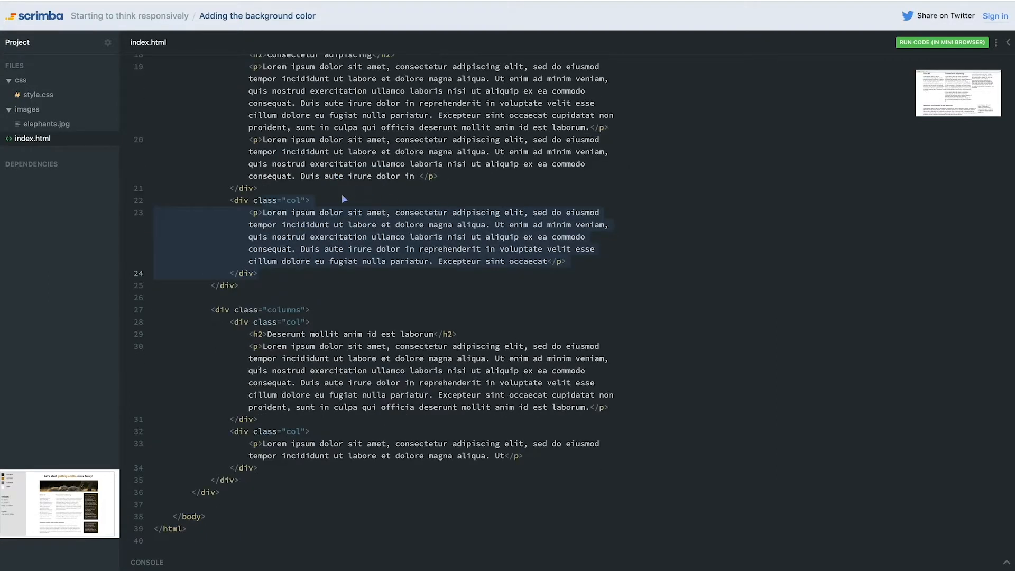
{"action": "left_click", "coordinate": [305, 200]}
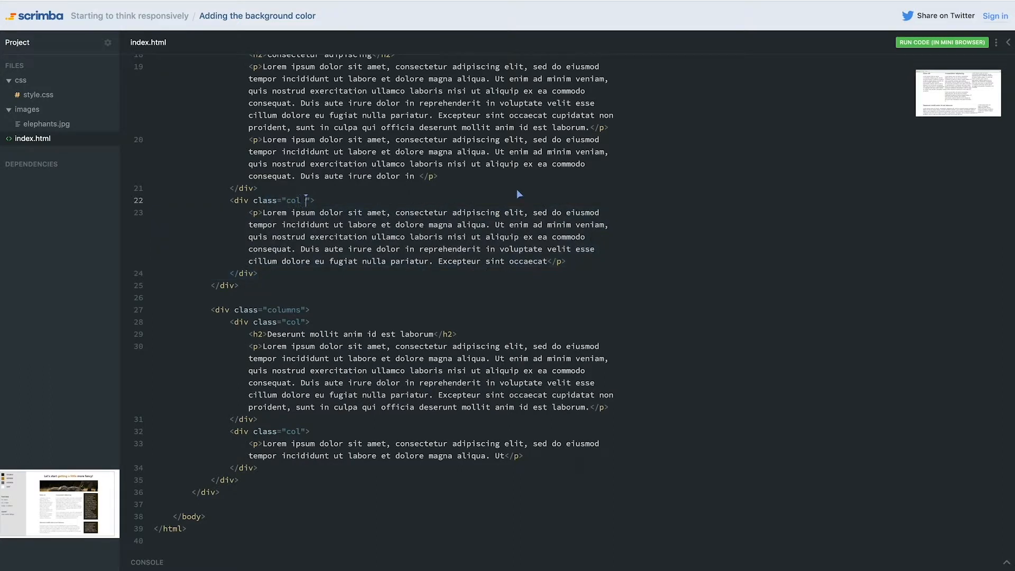
{"action": "type", "text": "\" \""}
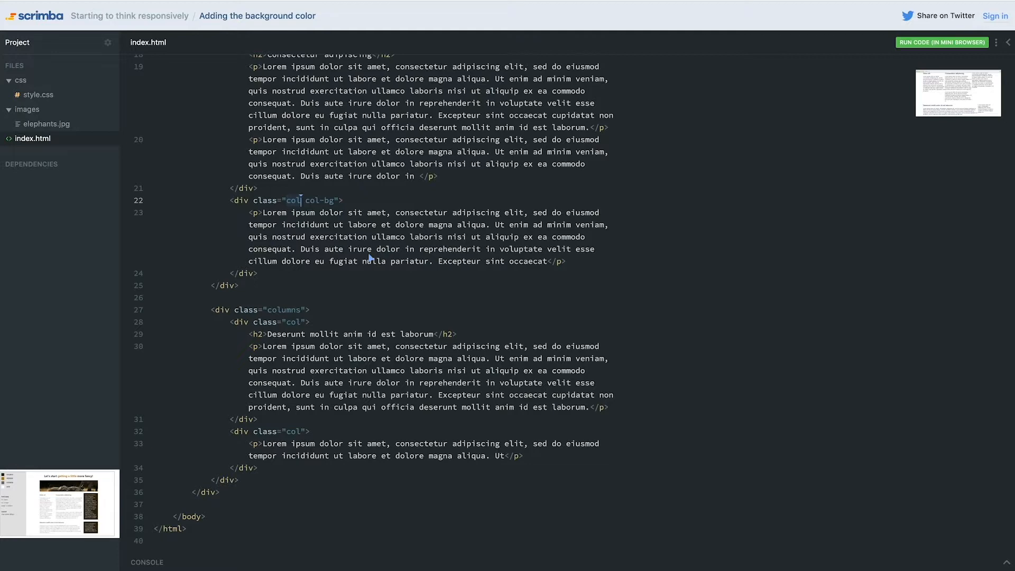
{"action": "mouse_move", "coordinate": [318, 212]}
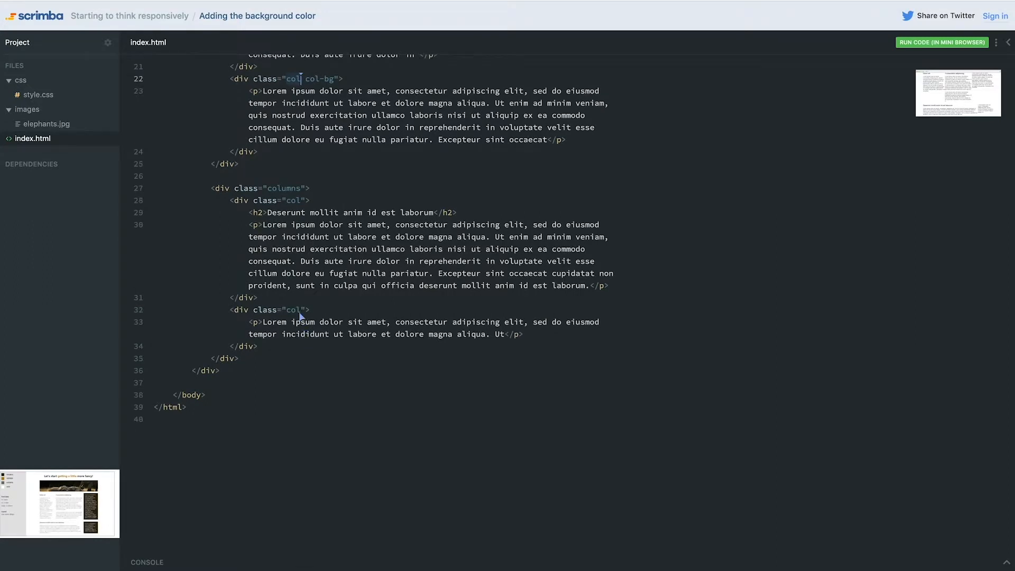
{"action": "type", "text": "col-b"}
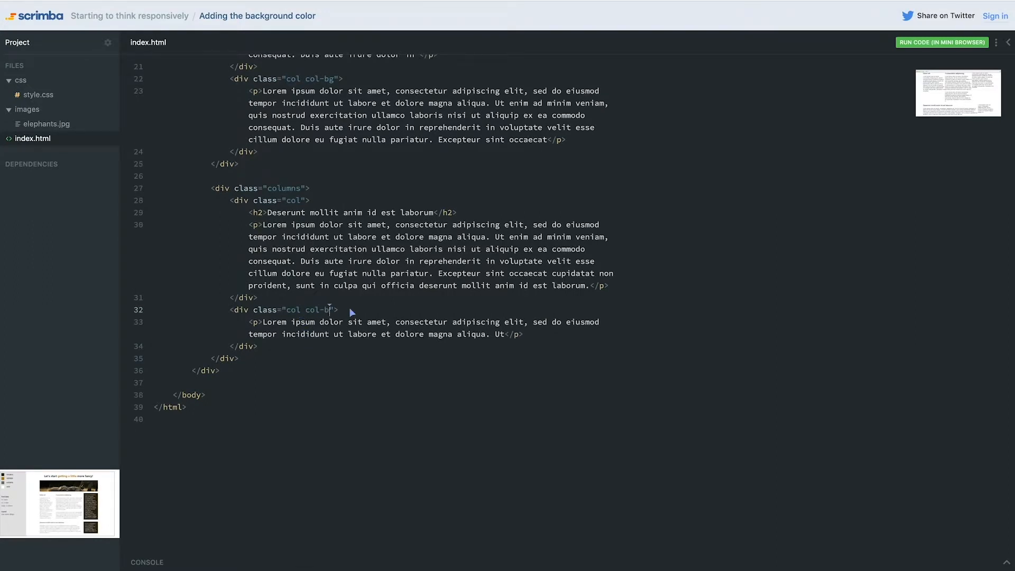
{"action": "type", "text": "g"}
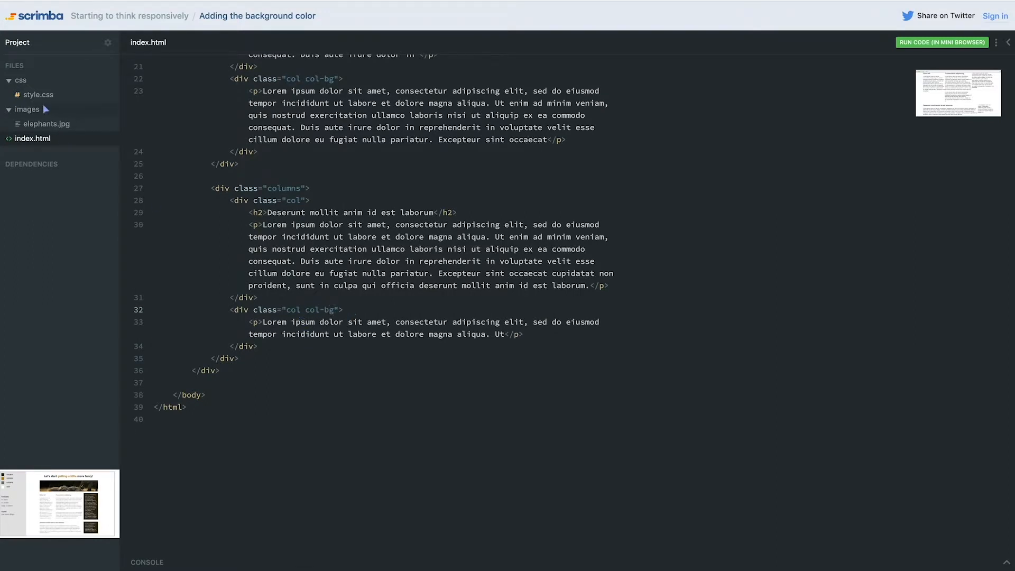
Add a .col-bg rule in style.css with background #212614 and padding .5em
{"action": "left_click", "coordinate": [38, 94]}
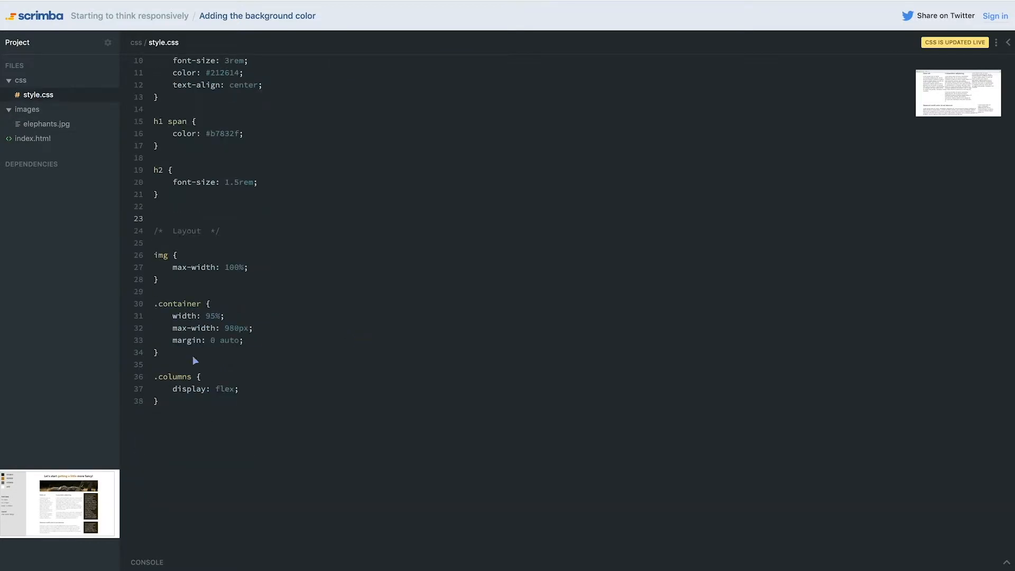
{"action": "type", "text": ".col-bg"}
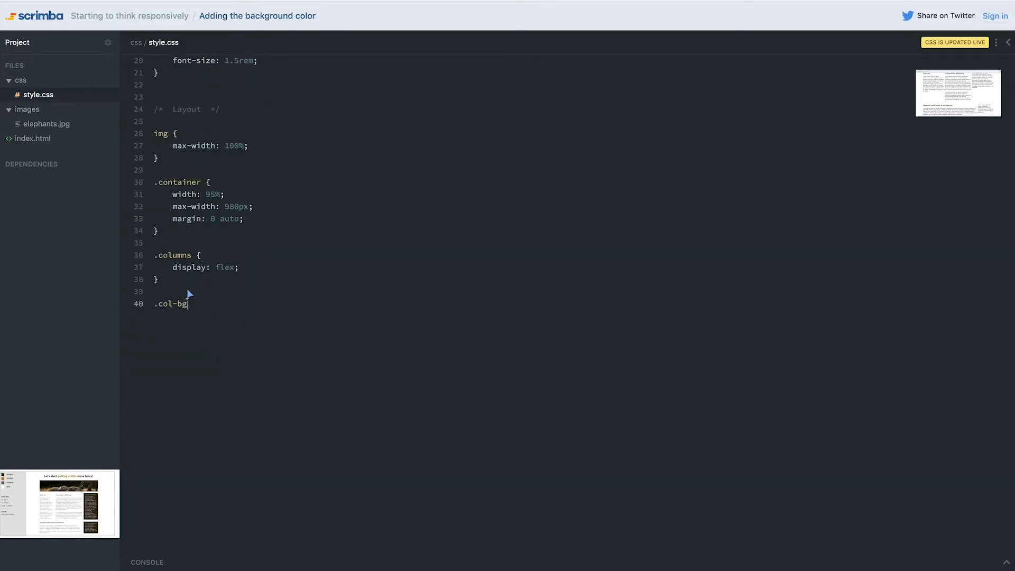
{"action": "type", "text": "{"}
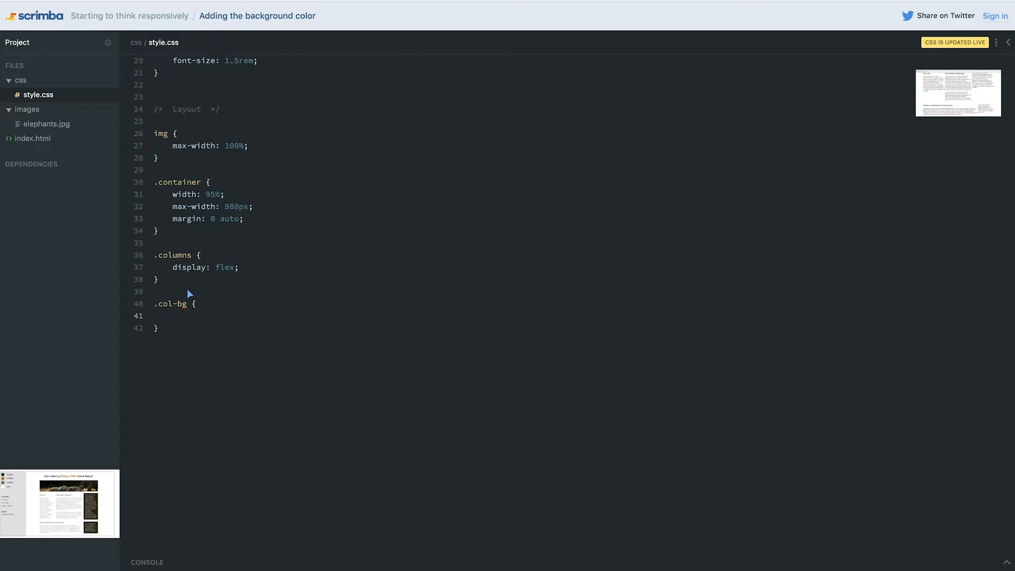
{"action": "type", "text": "background:"}
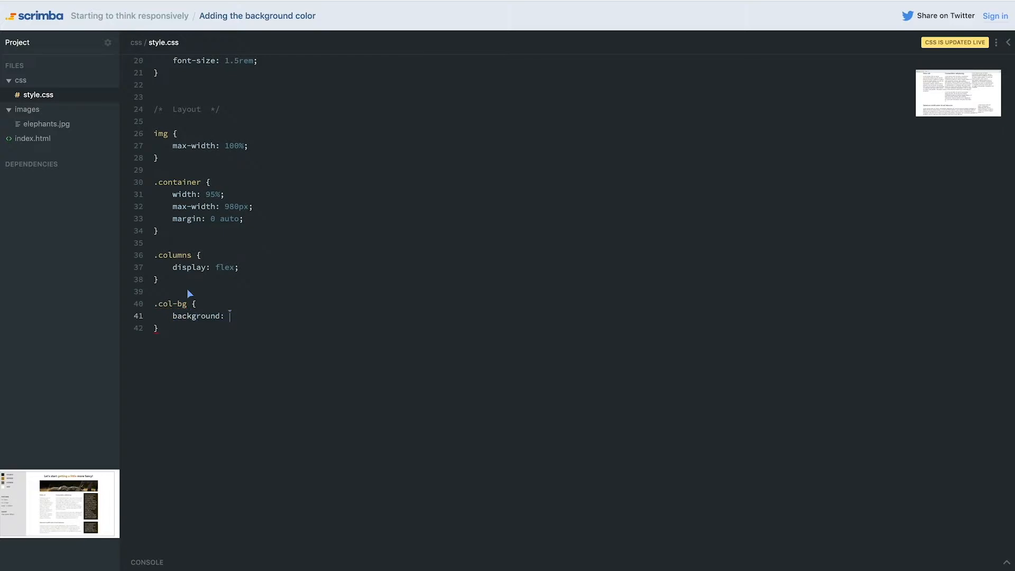
{"action": "type", "text": "#212614"}
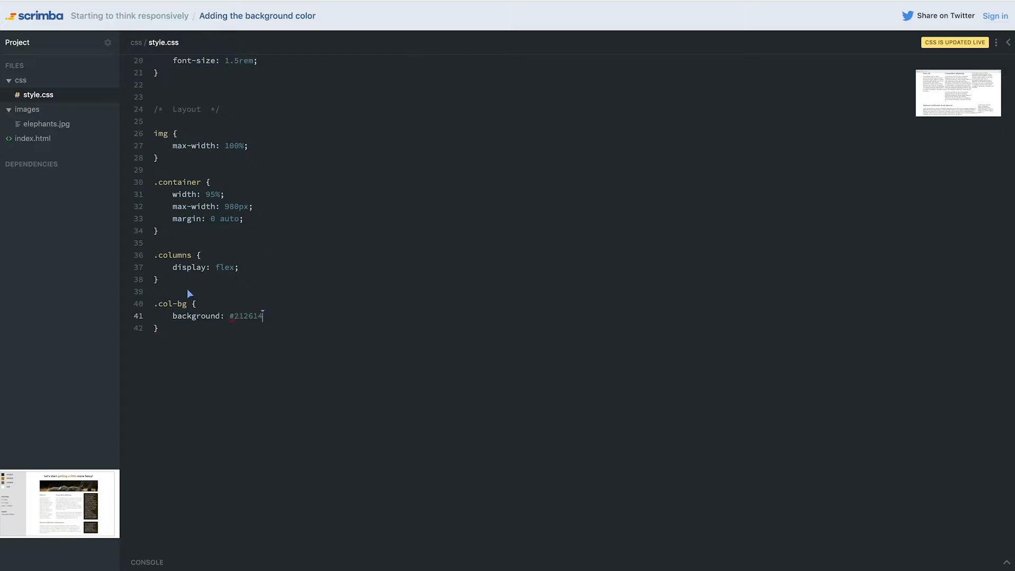
{"action": "type", "text": ";"}
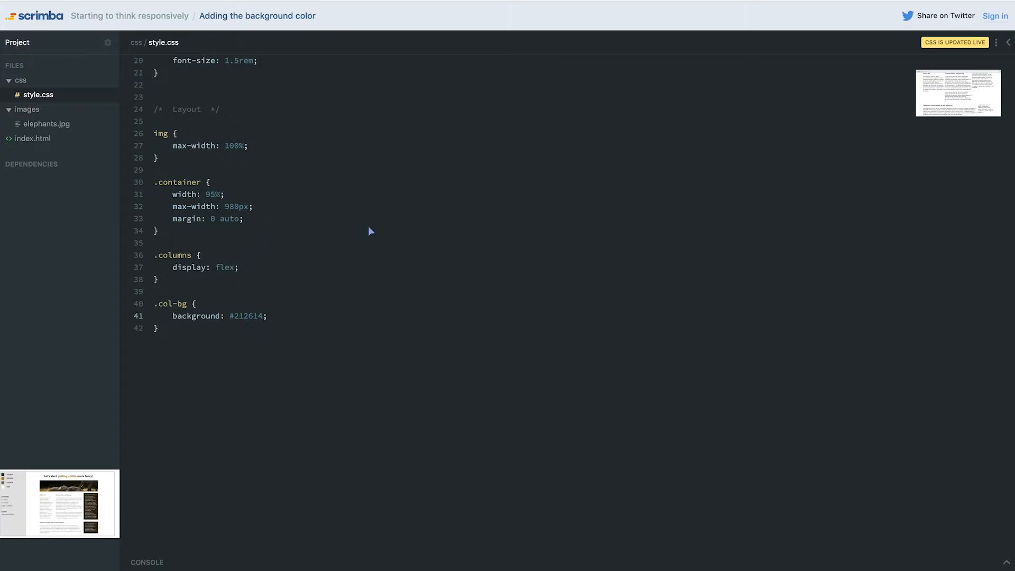
{"action": "type", "text": "pad"}
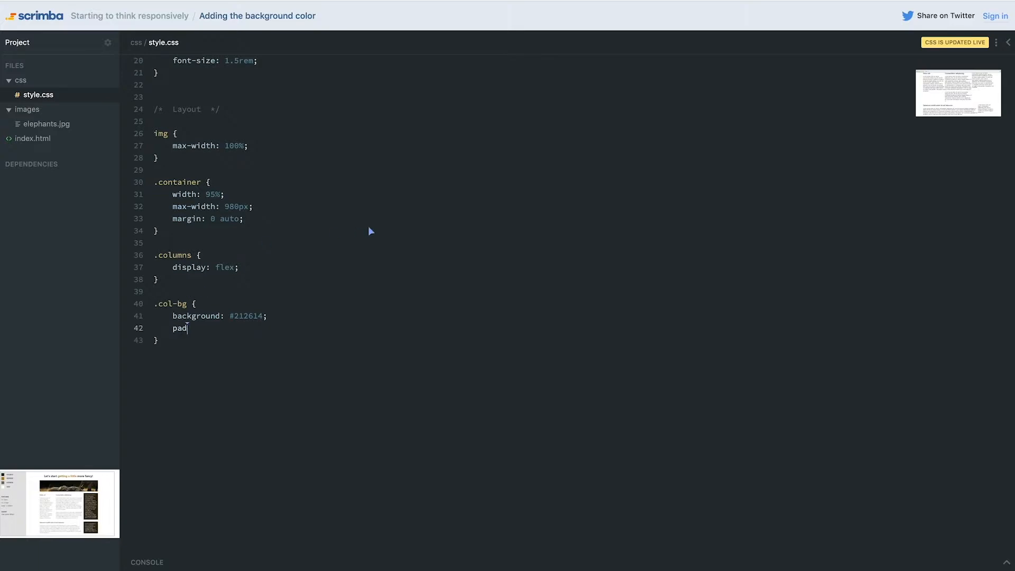
{"action": "type", "text": "ding: .5em"}
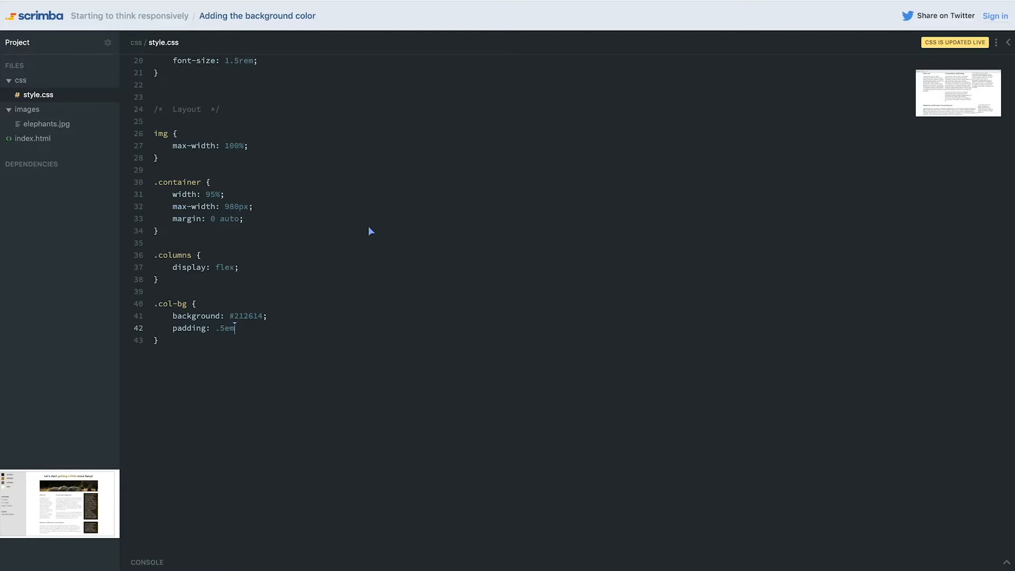
{"action": "type", "text": ";"}
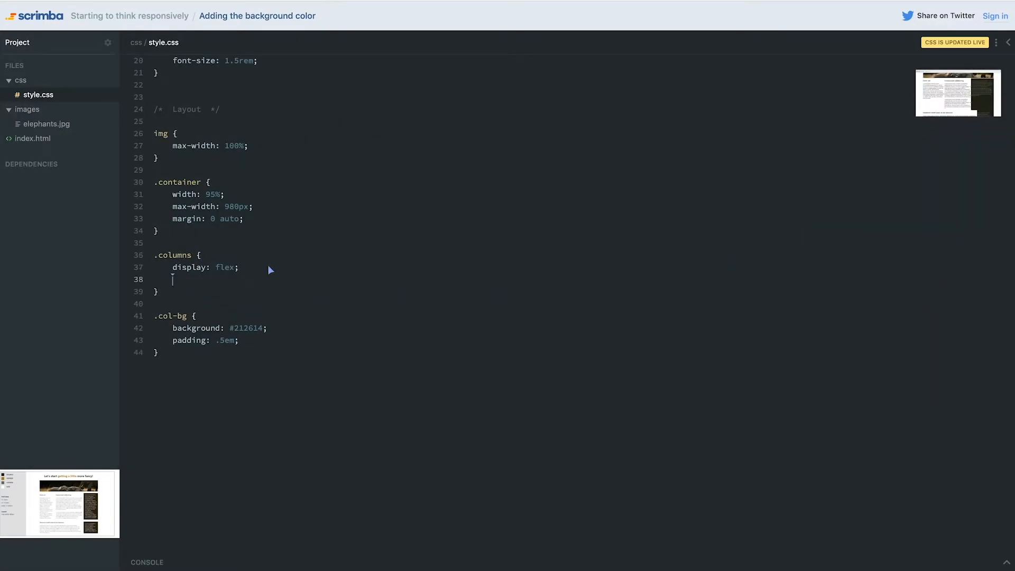
Give .columns margin 1em 0 and check the spacing in the preview
{"action": "type", "text": "margin:"}
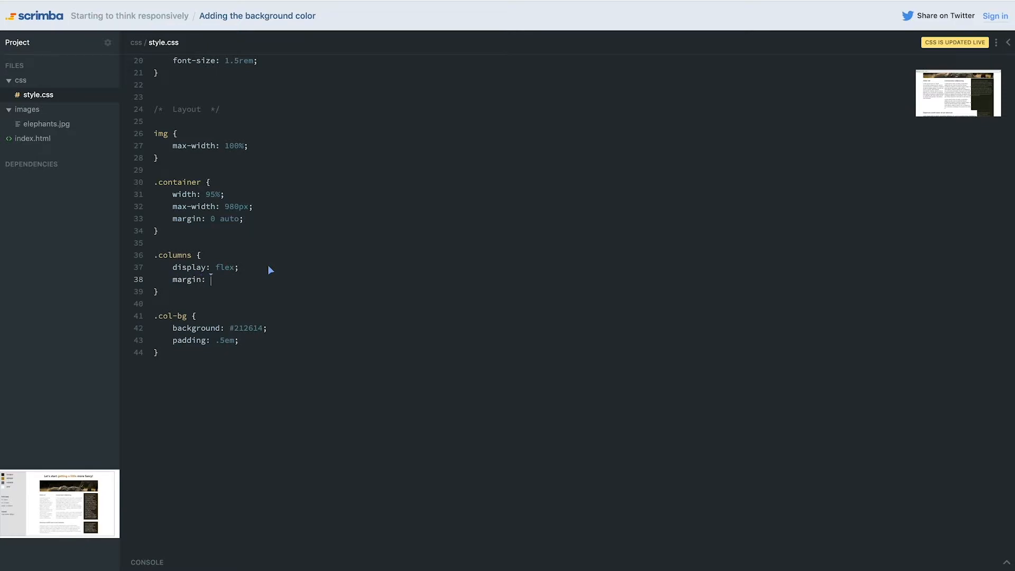
{"action": "type", "text": "1em 0;"}
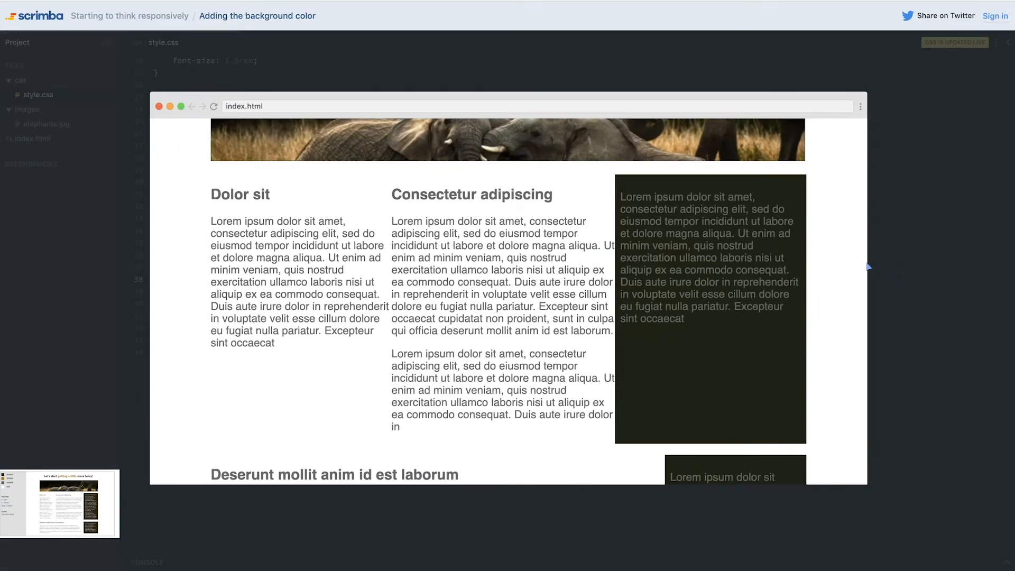
{"action": "scroll", "scroll_direction": "down", "scroll_amount": 3}
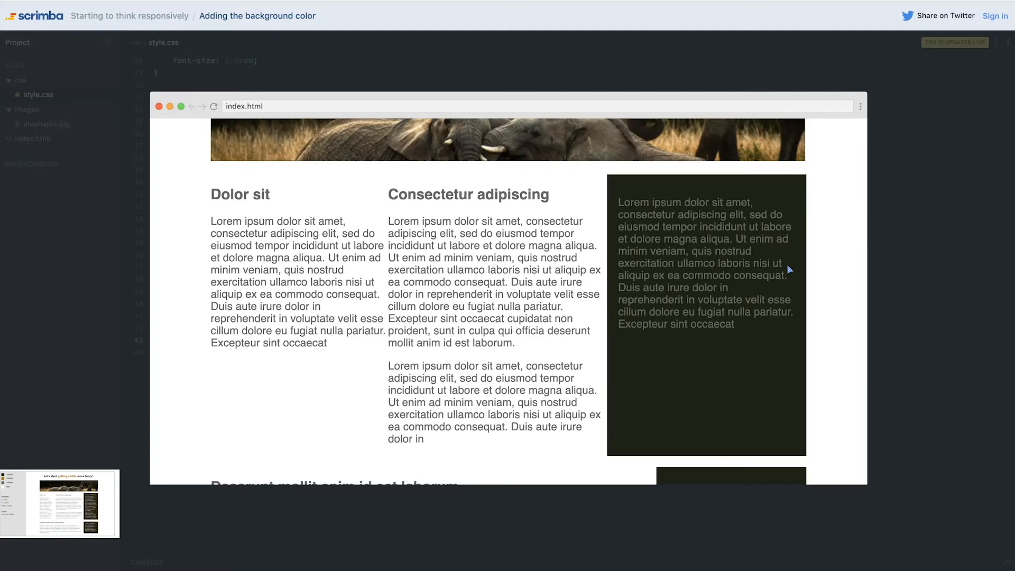
{"action": "scroll", "scroll_direction": "down", "scroll_amount": 3}
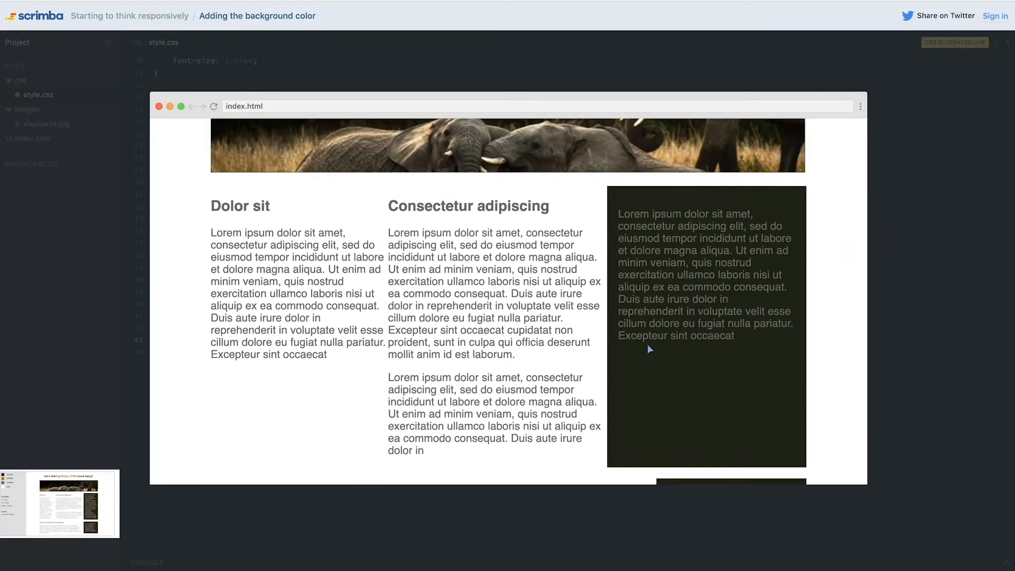
{"action": "mouse_move", "coordinate": [828, 257]}
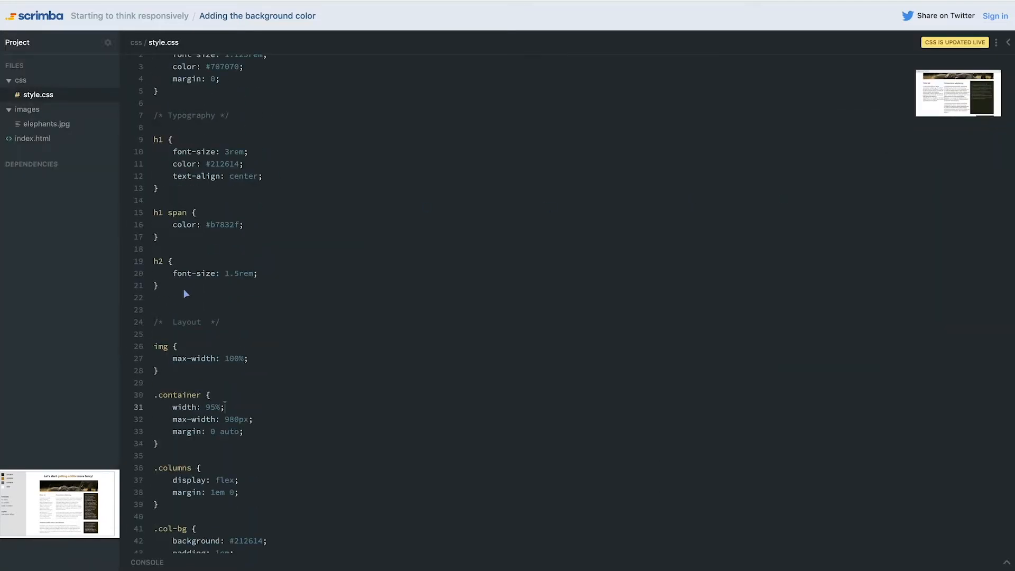
Add a p rule with margin-top 0 and check the preview
{"action": "type", "text": "p"}
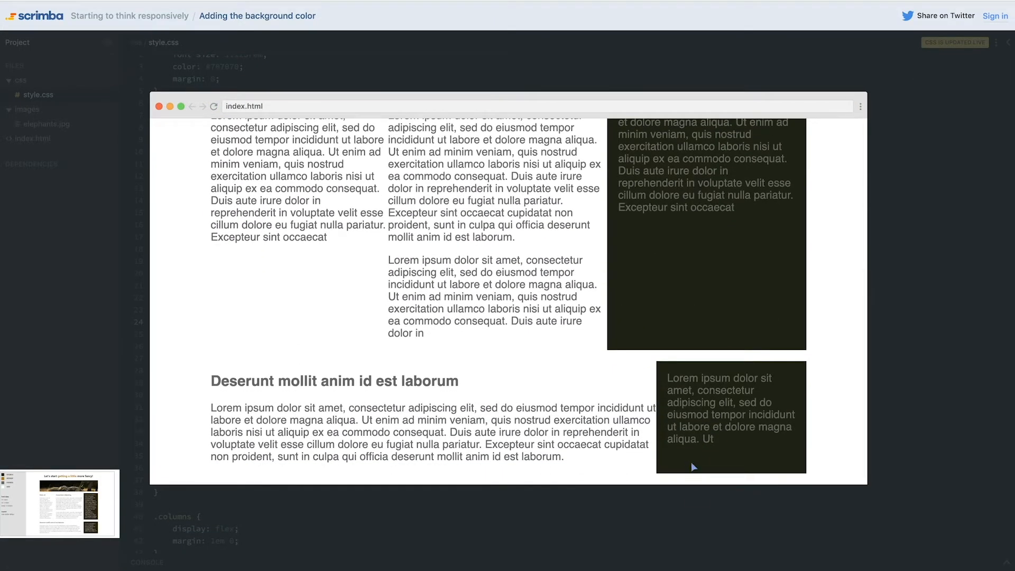
{"action": "mouse_move", "coordinate": [678, 335]}
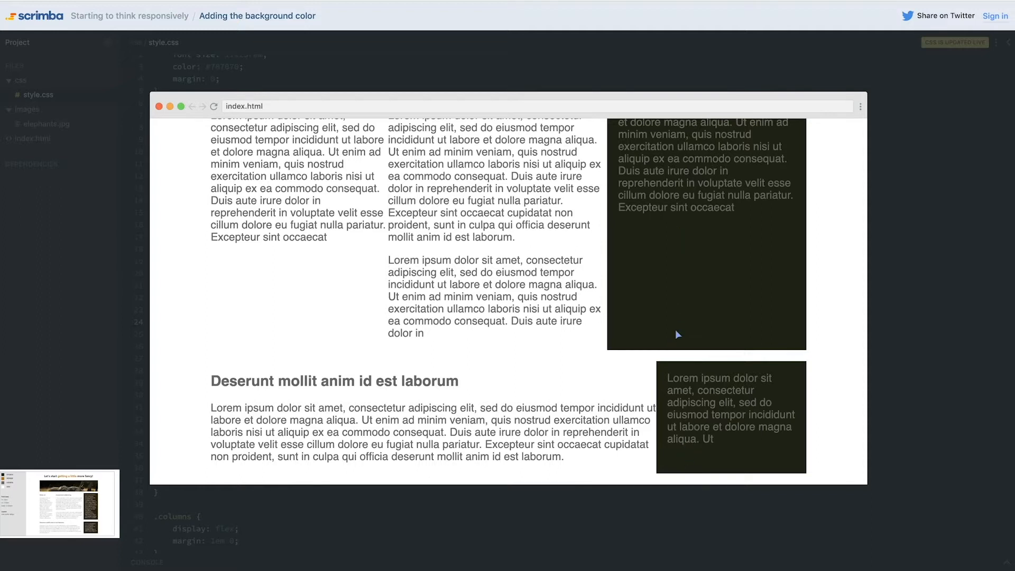
{"action": "mouse_move", "coordinate": [867, 343]}
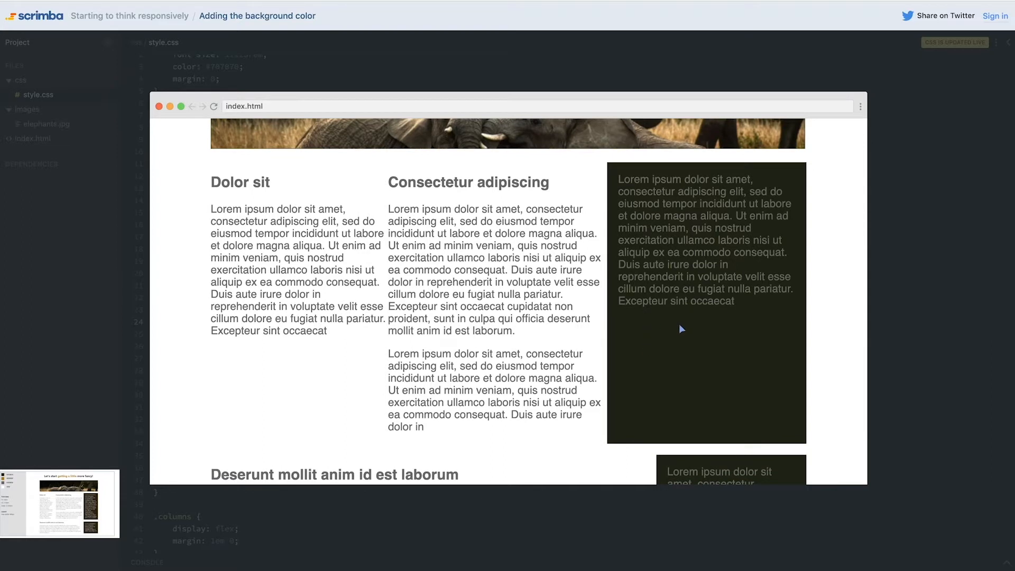
{"action": "scroll", "scroll_direction": "down", "scroll_amount": 3}
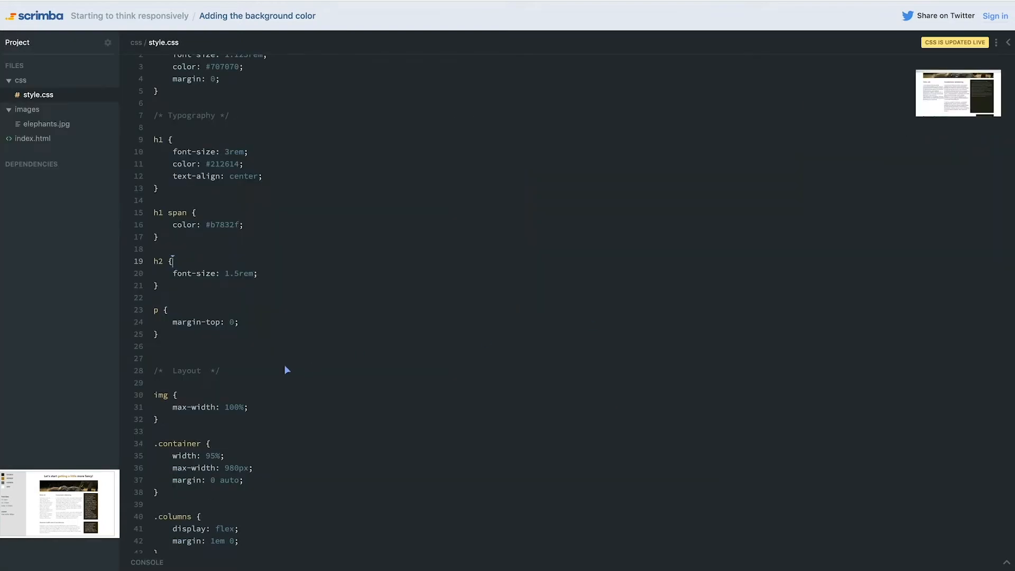
Add color #fff to the .col-bg rule and review the preview
{"action": "scroll", "scroll_direction": "down", "scroll_amount": 3}
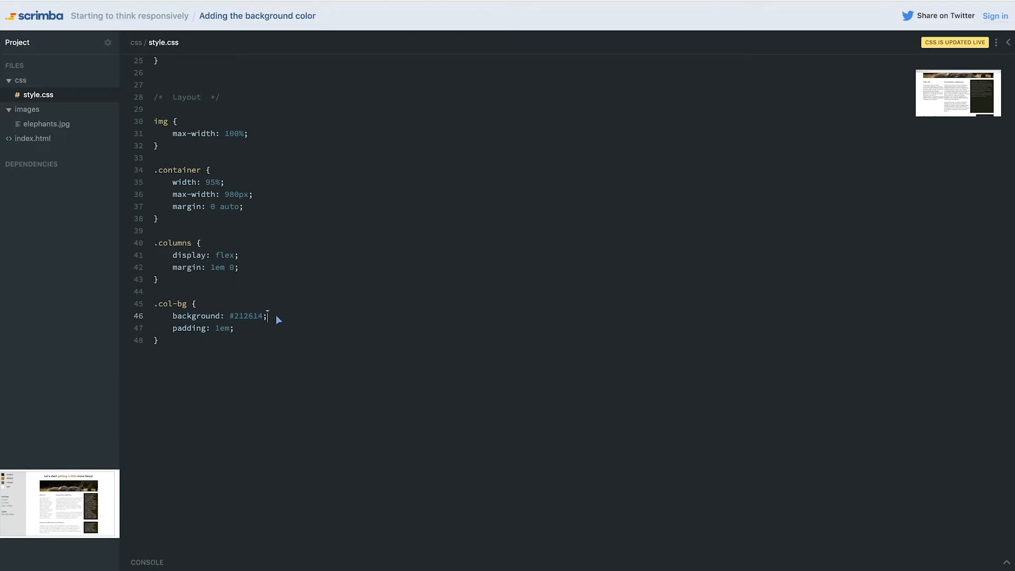
{"action": "type", "text": "color:"}
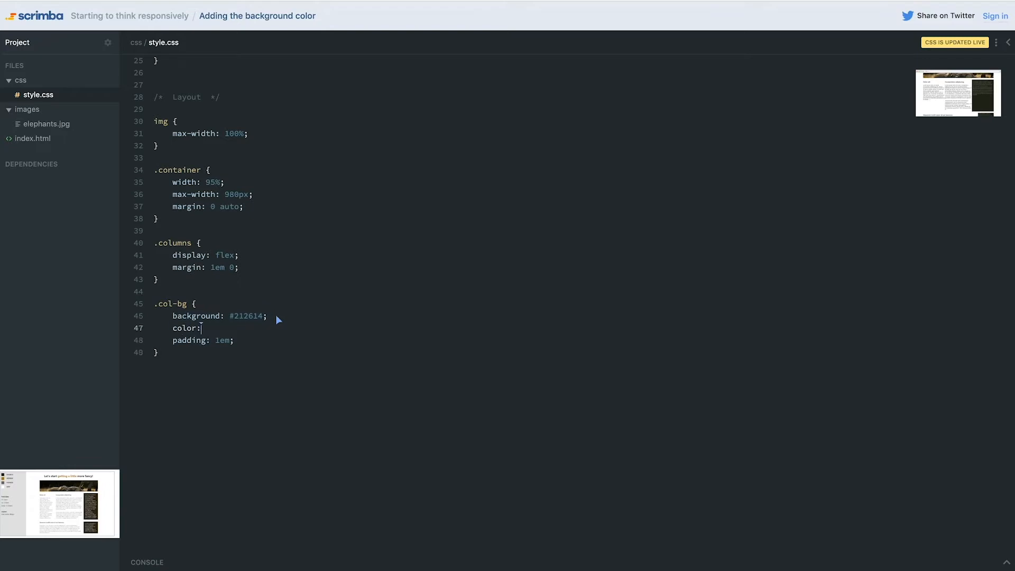
{"action": "type", "text": "#f"}
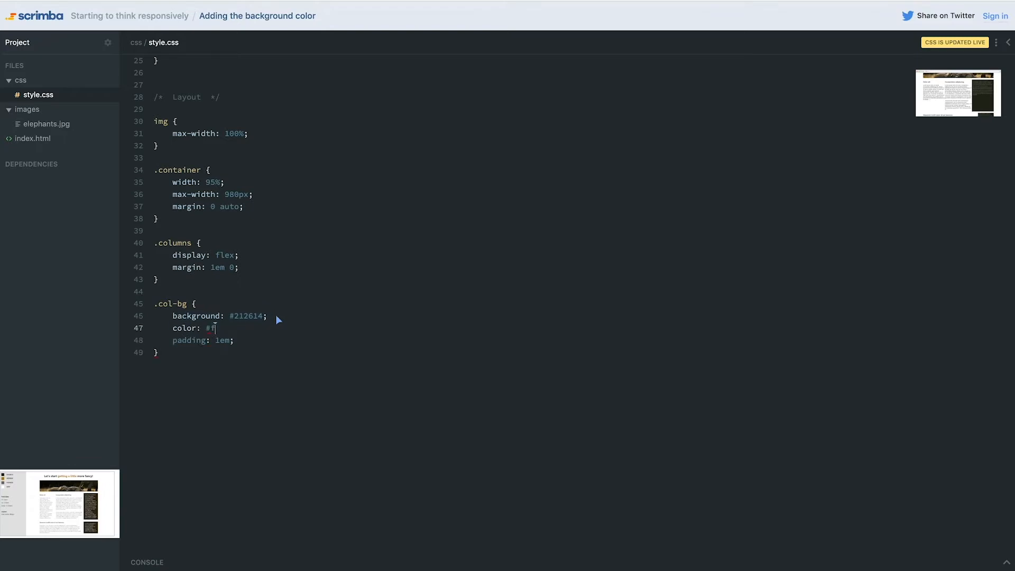
{"action": "type", "text": "ff"}
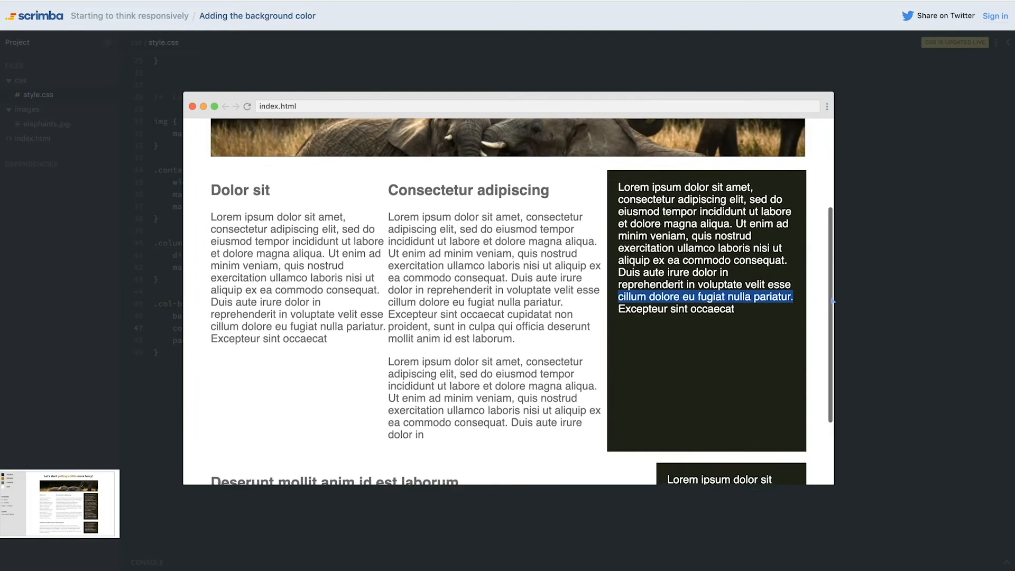
{"action": "scroll", "scroll_direction": "down", "scroll_amount": 3}
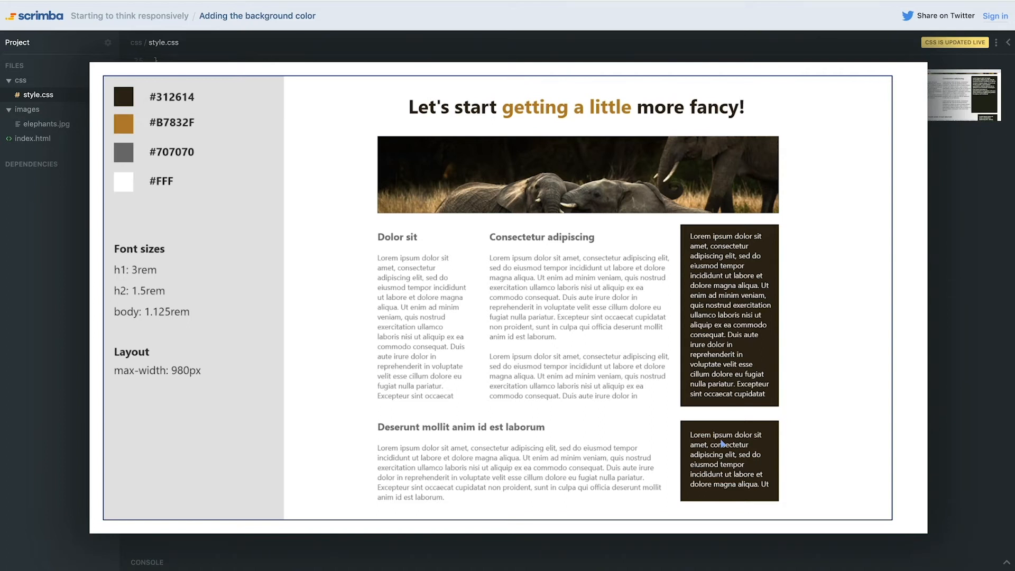
{"action": "mouse_move", "coordinate": [497, 242]}
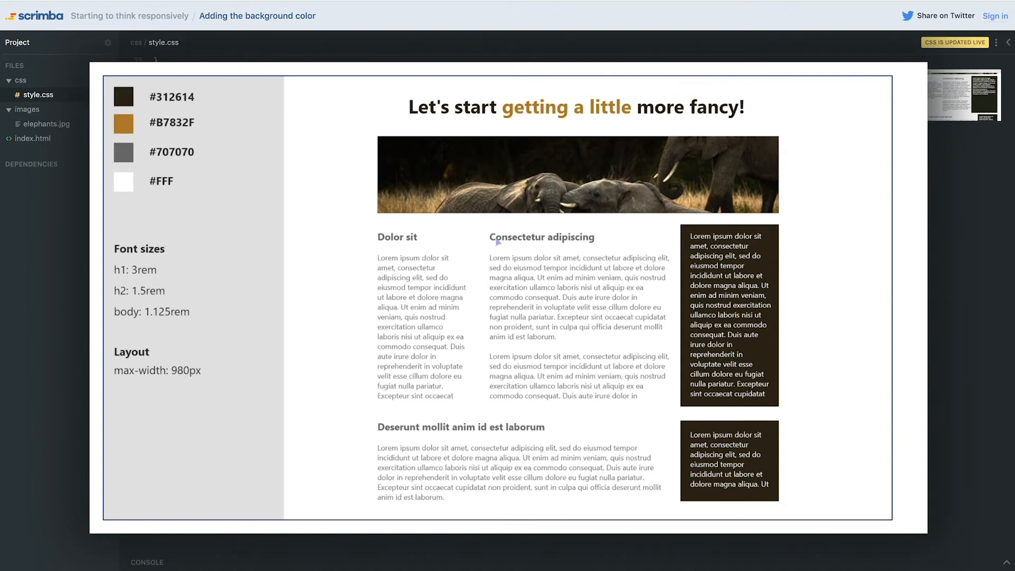
{"action": "mouse_move", "coordinate": [626, 376]}
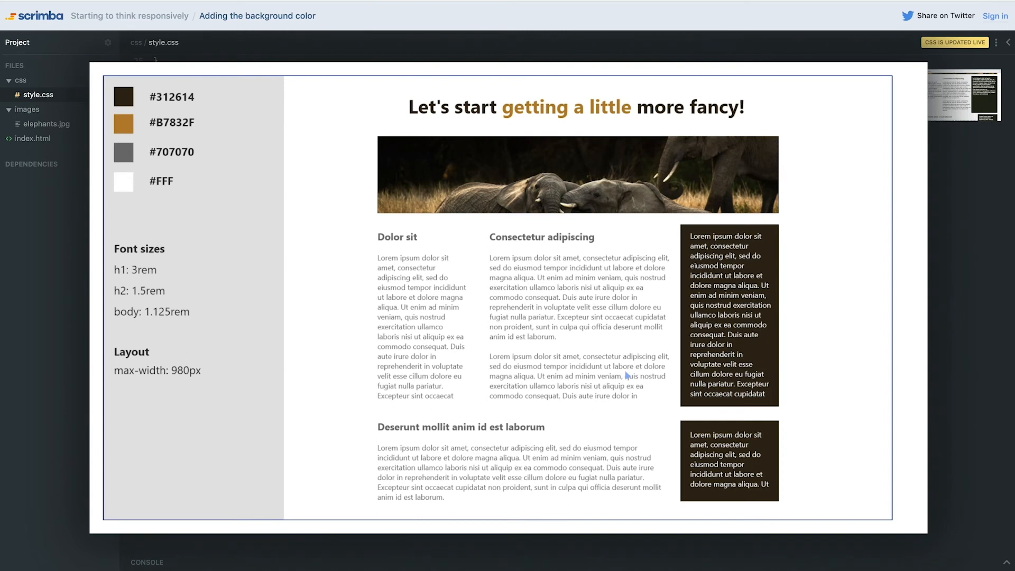
{"action": "mouse_move", "coordinate": [232, 459]}
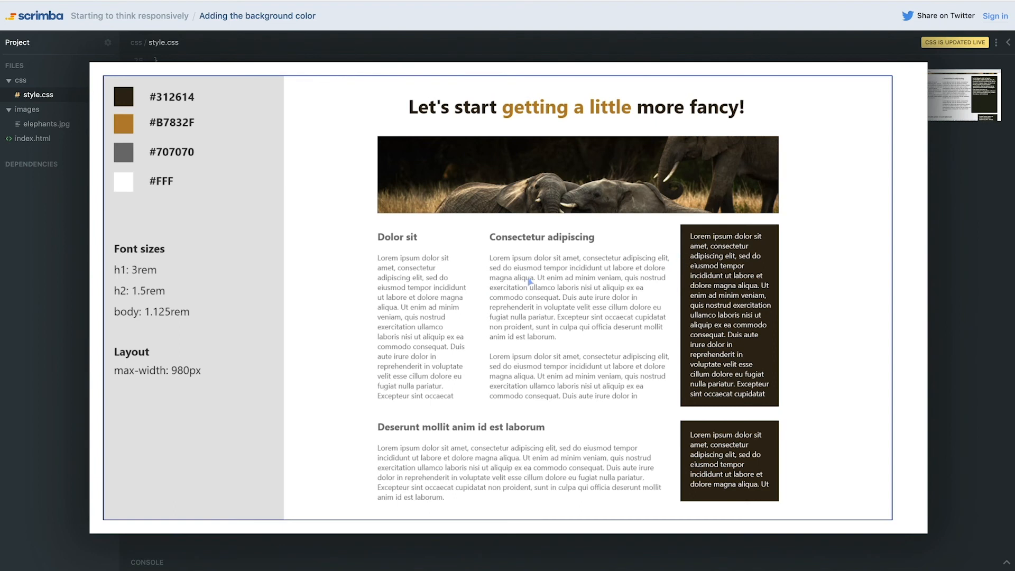
{"action": "mouse_move", "coordinate": [531, 306]}
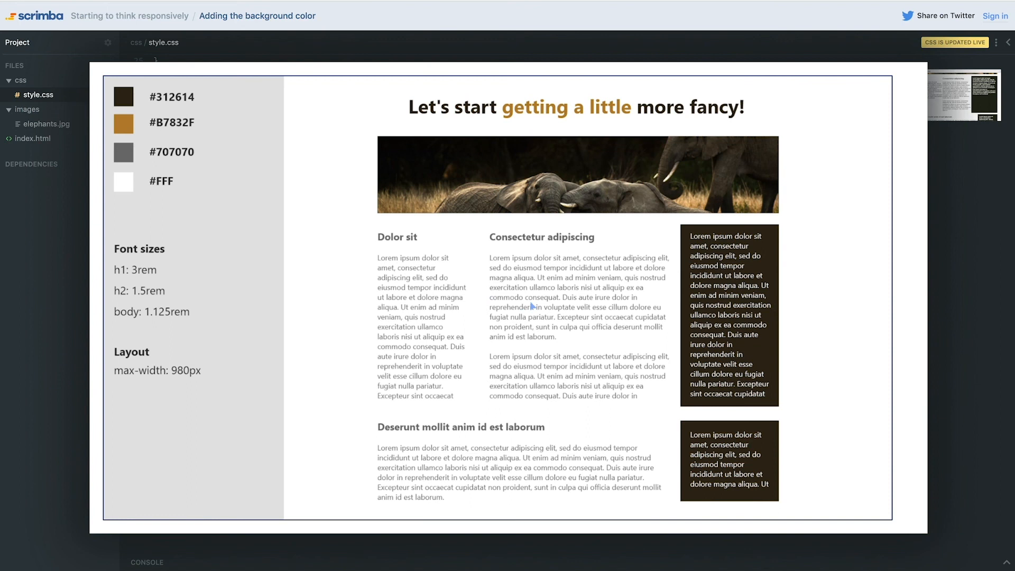